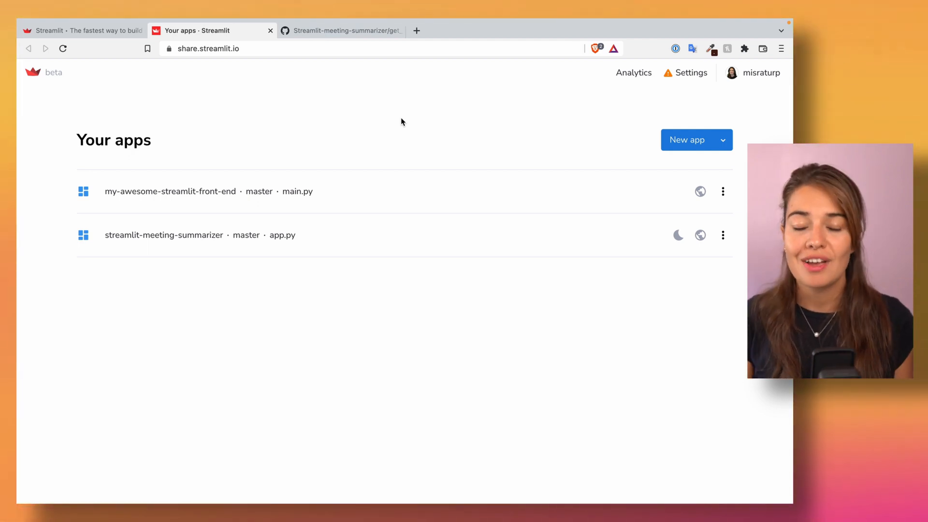
mouse_move(677, 141)
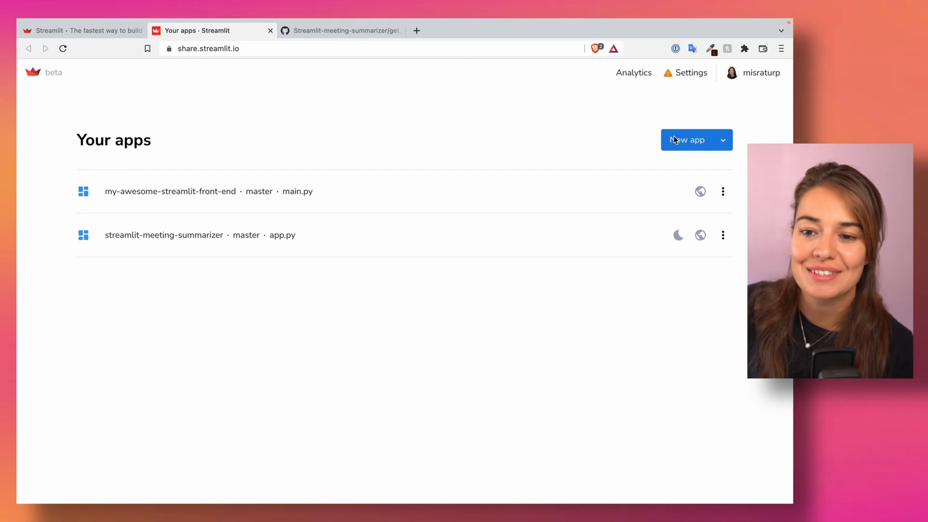
Start a New app and focus the empty Repository and Branch fields of the deploy form.
left_click(688, 139)
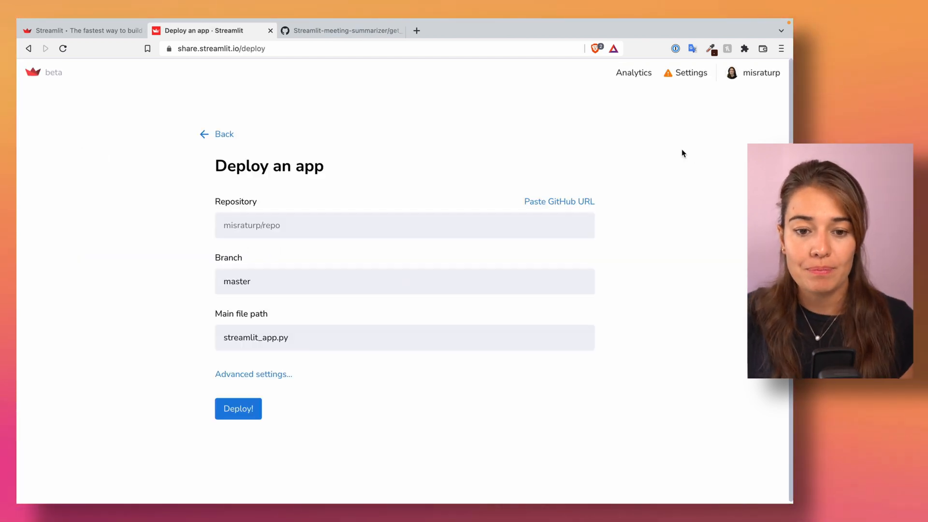
left_click(405, 226)
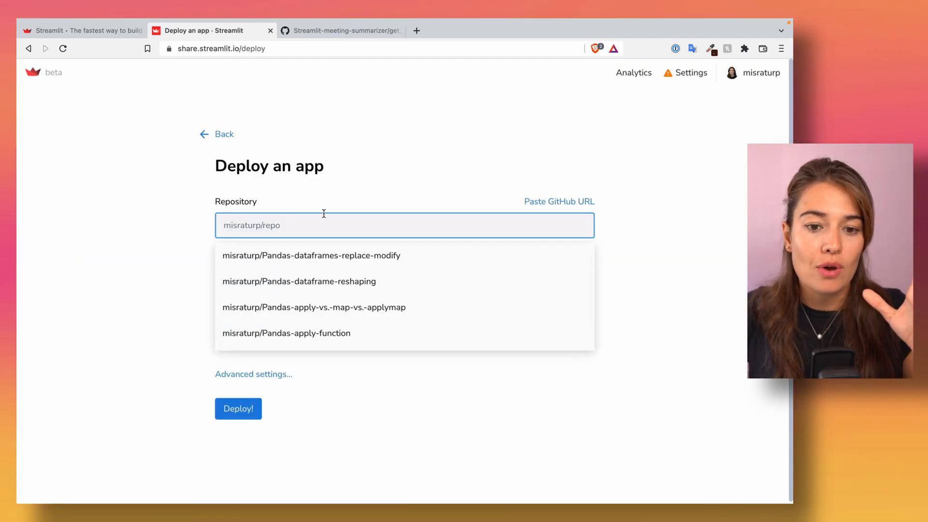
mouse_move(414, 171)
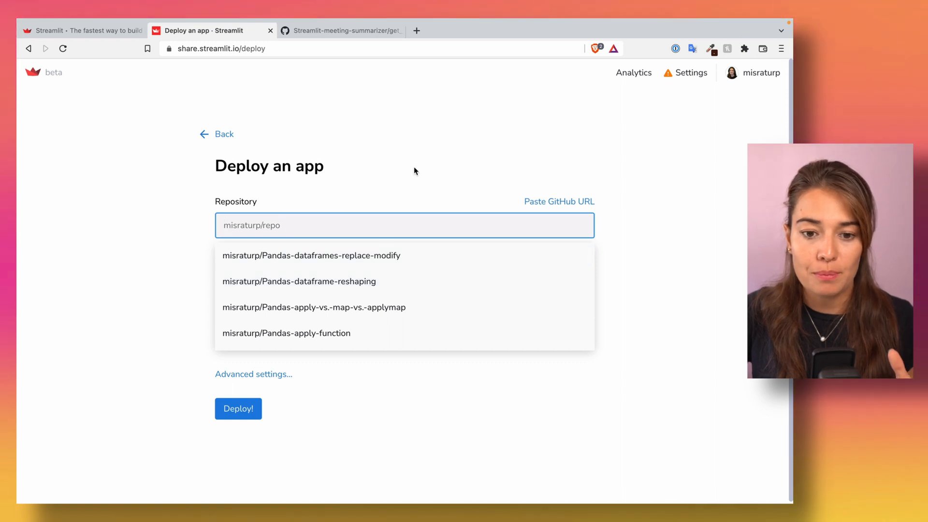
left_click(238, 408)
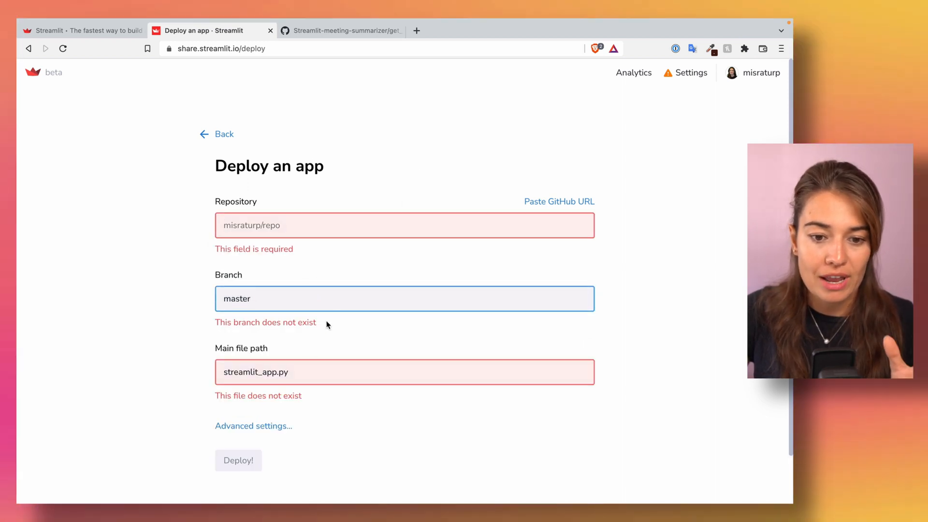
scroll("up", 3)
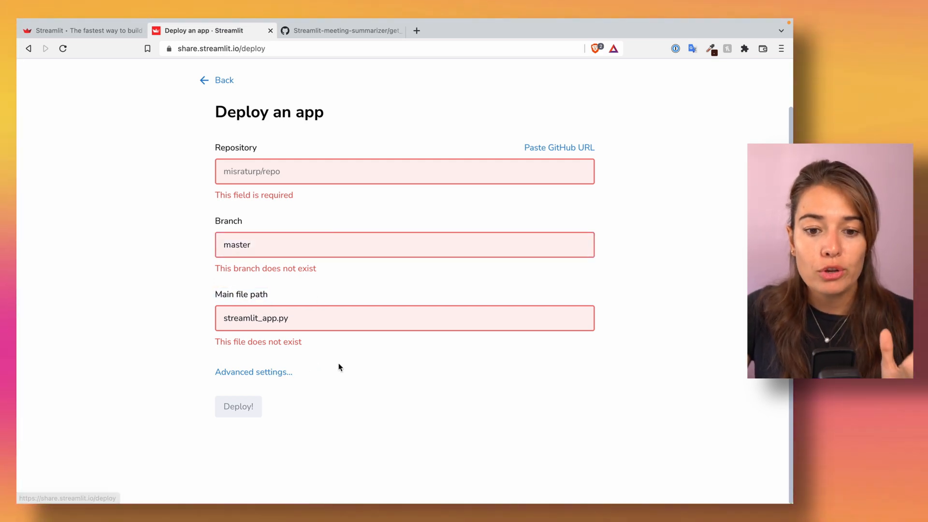
left_click(252, 371)
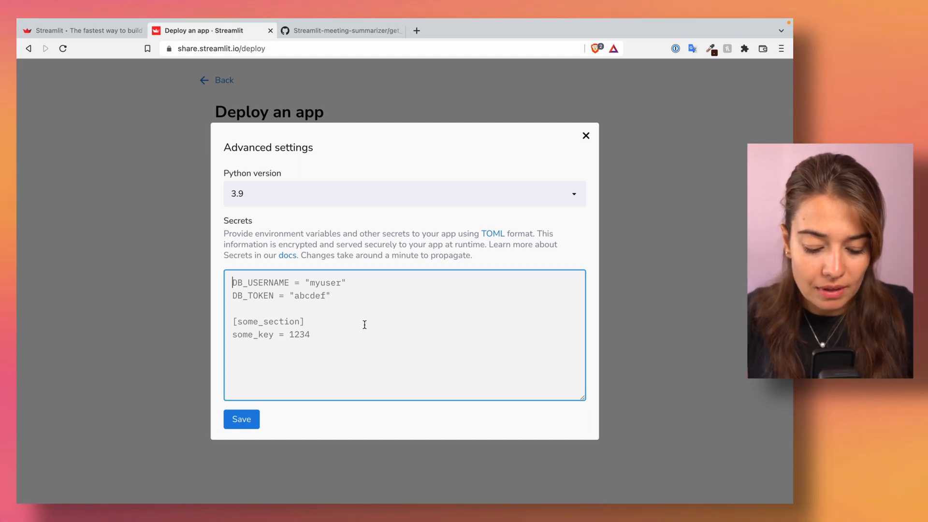
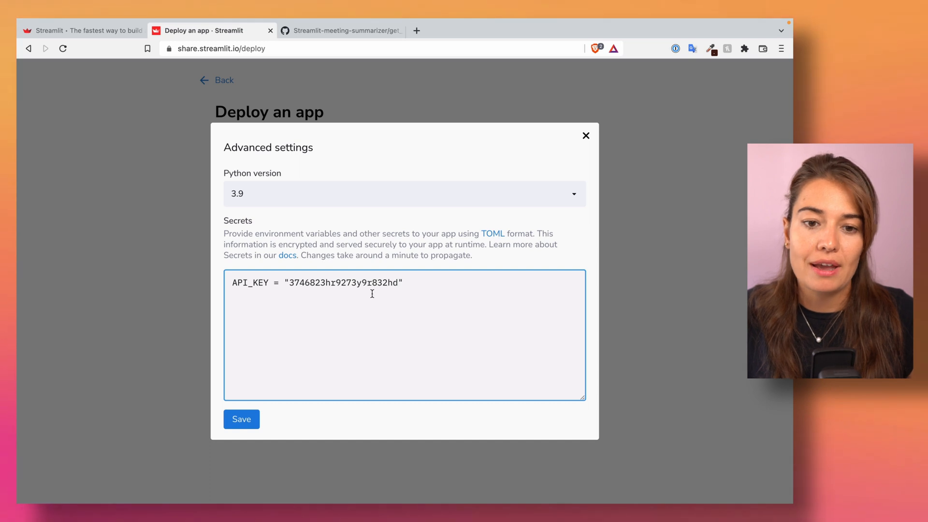
mouse_move(350, 344)
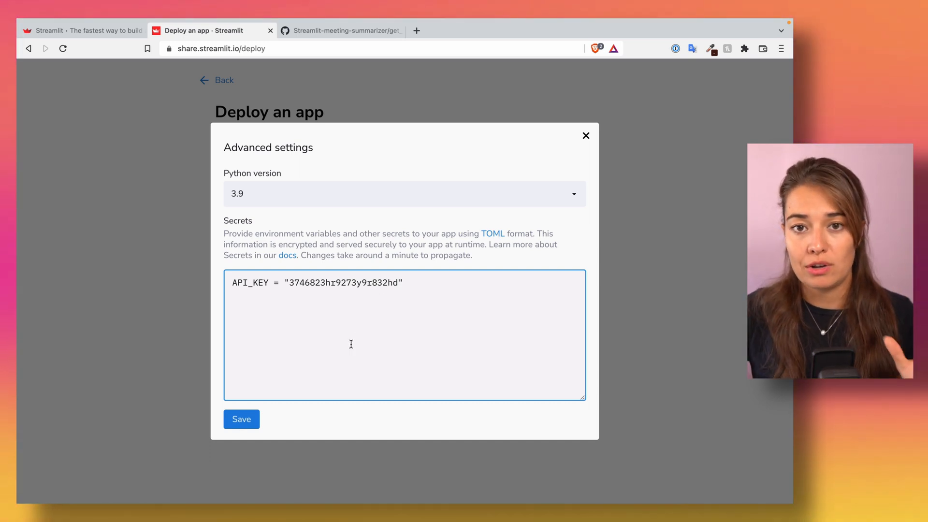
left_click(340, 30)
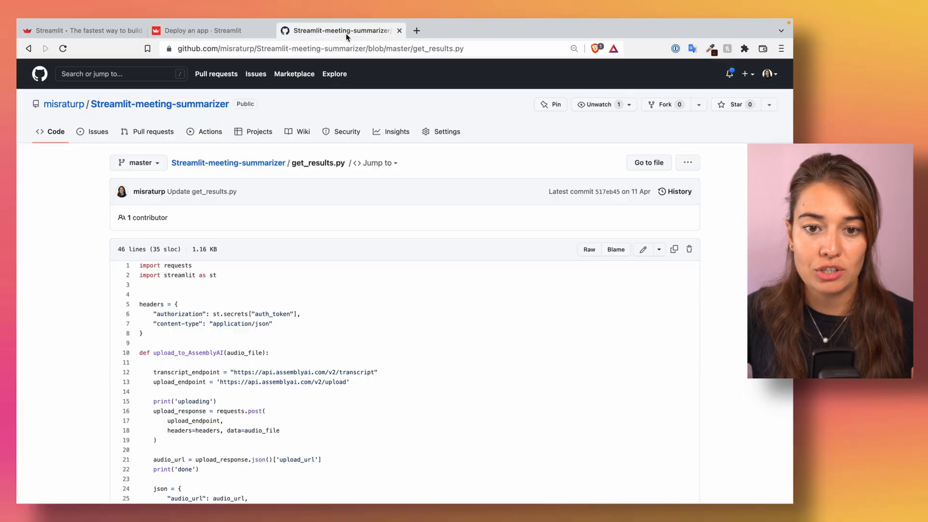
mouse_move(473, 389)
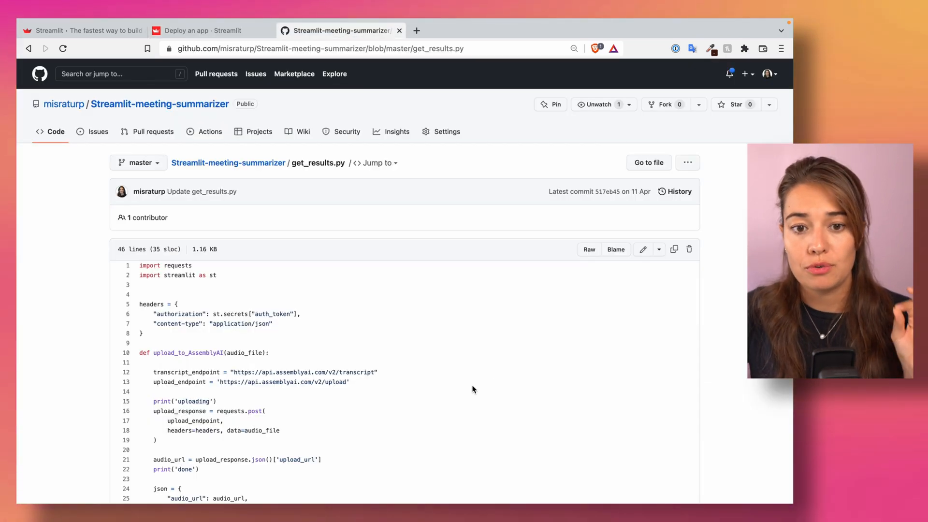
scroll("down", 3)
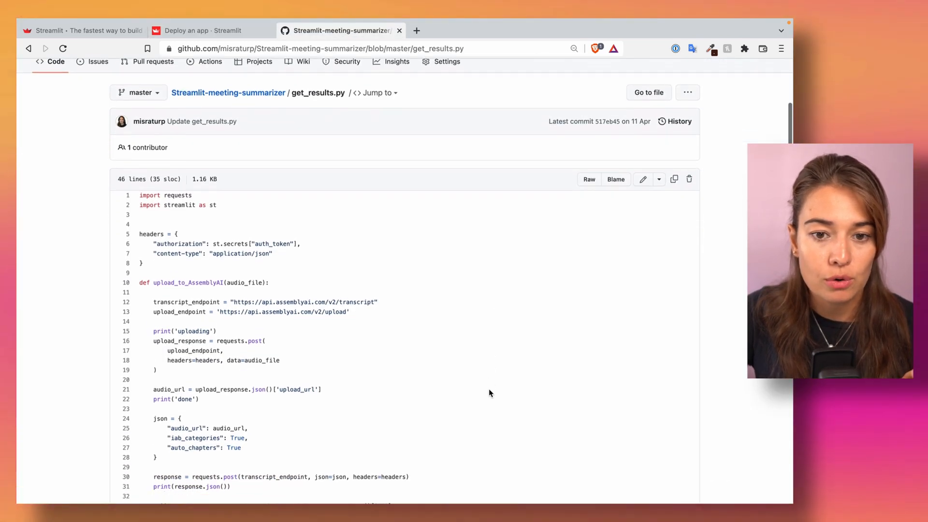
scroll("down", 3)
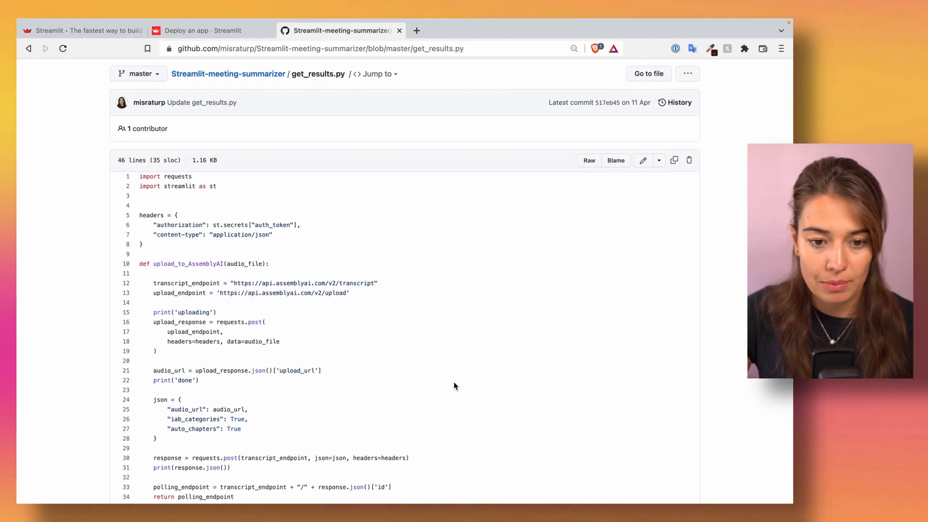
mouse_move(137, 189)
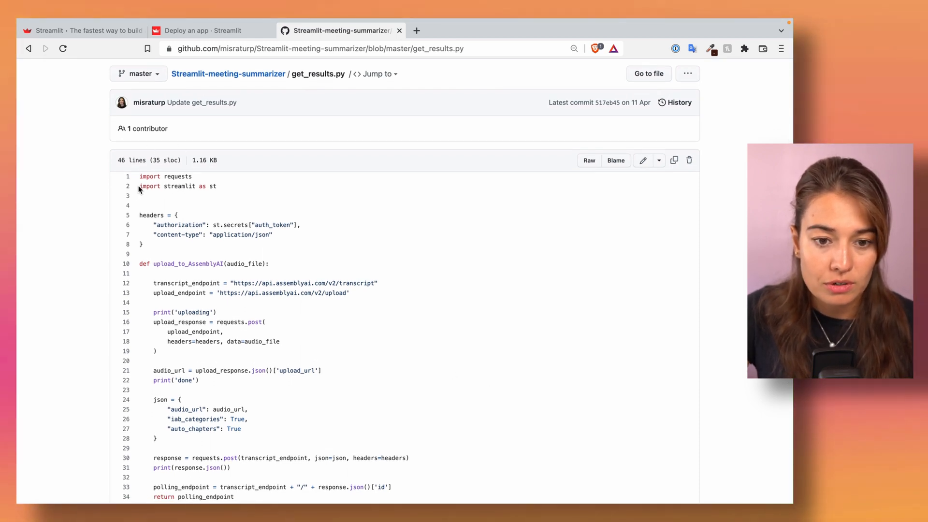
mouse_move(267, 248)
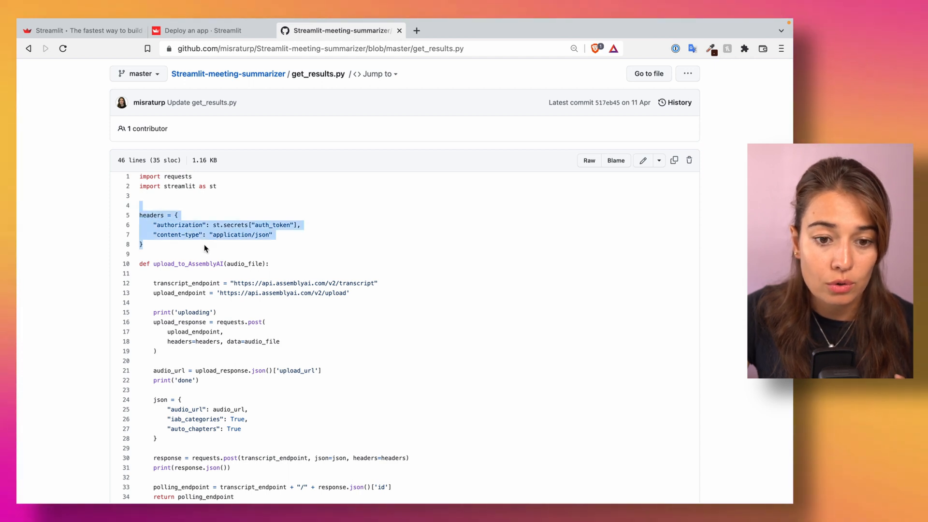
left_click(264, 252)
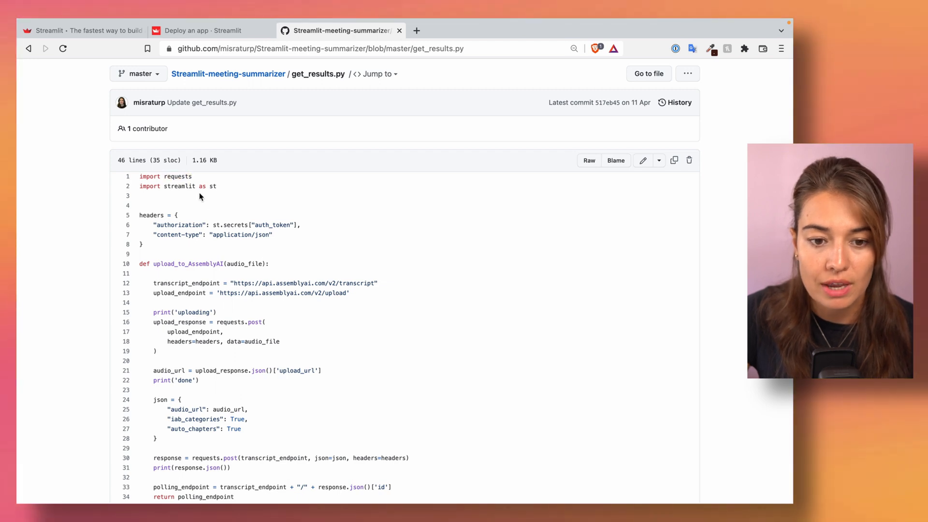
mouse_move(242, 220)
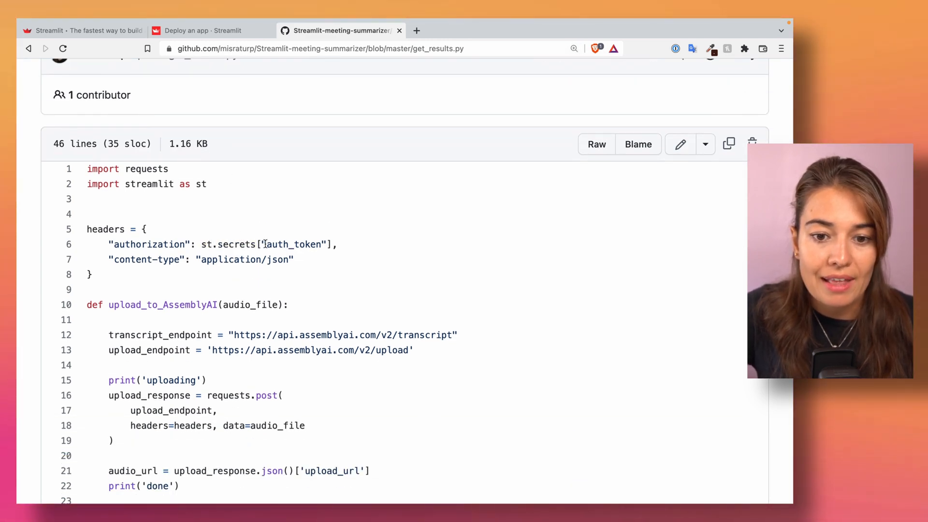
double_click(293, 244)
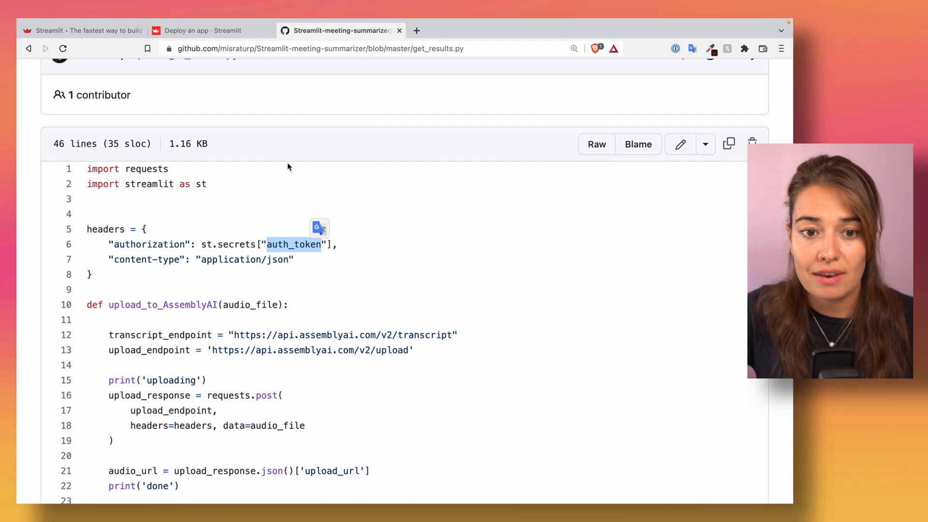
left_click(211, 30)
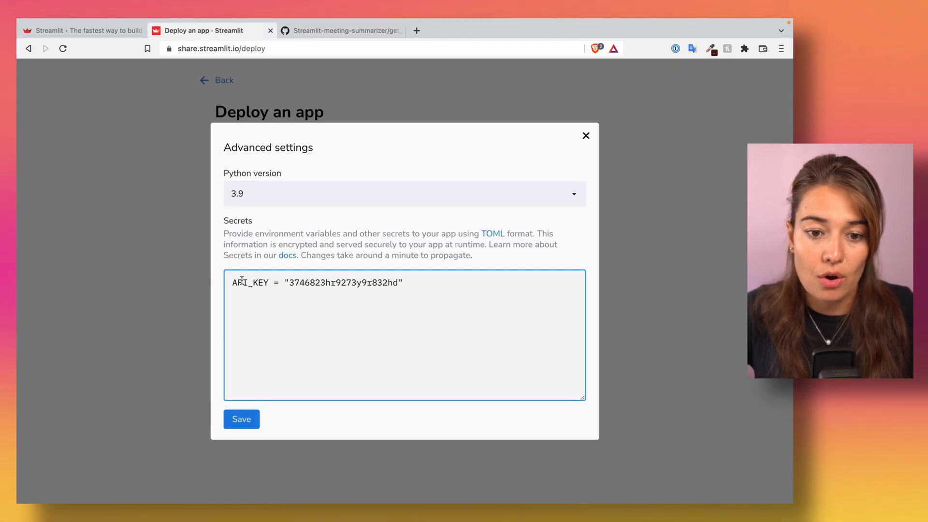
After checking the code tab, rename the secret to auth_key and save the advanced settings.
left_click(340, 30)
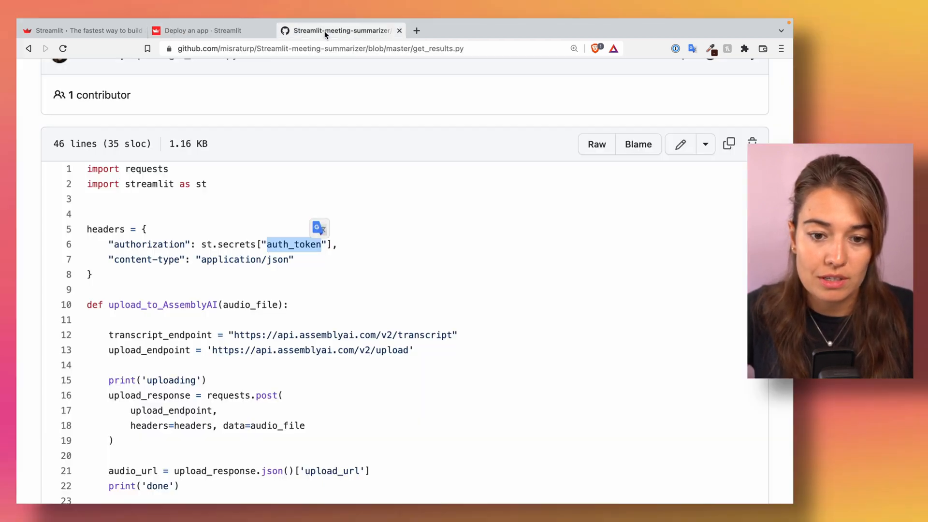
left_click(207, 30)
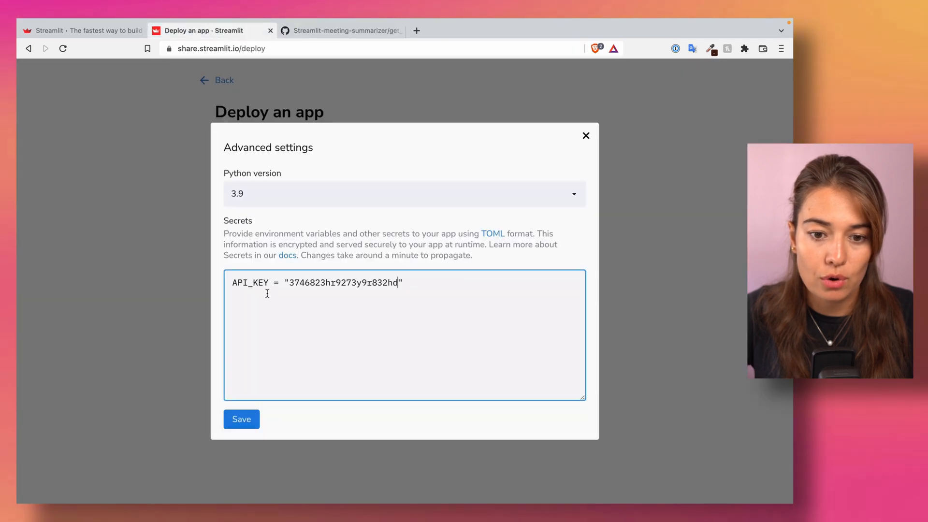
type("auth_")
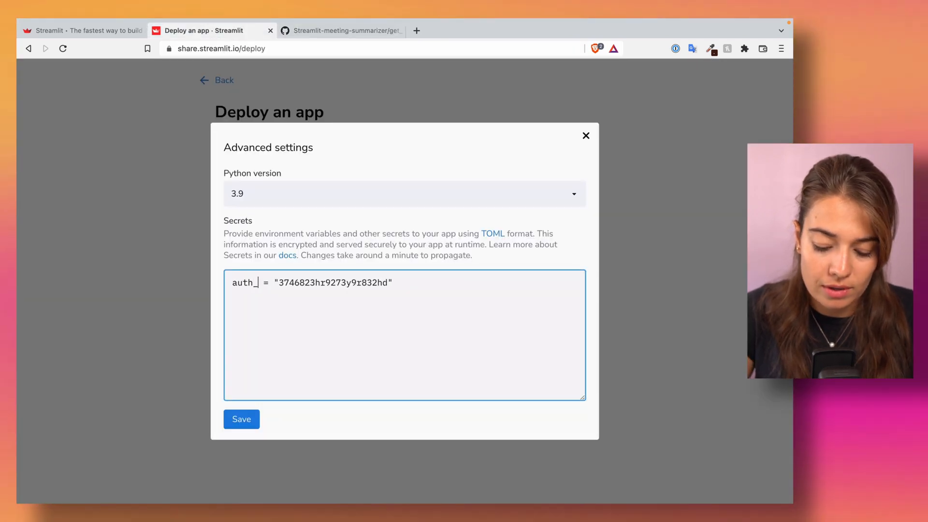
type("key")
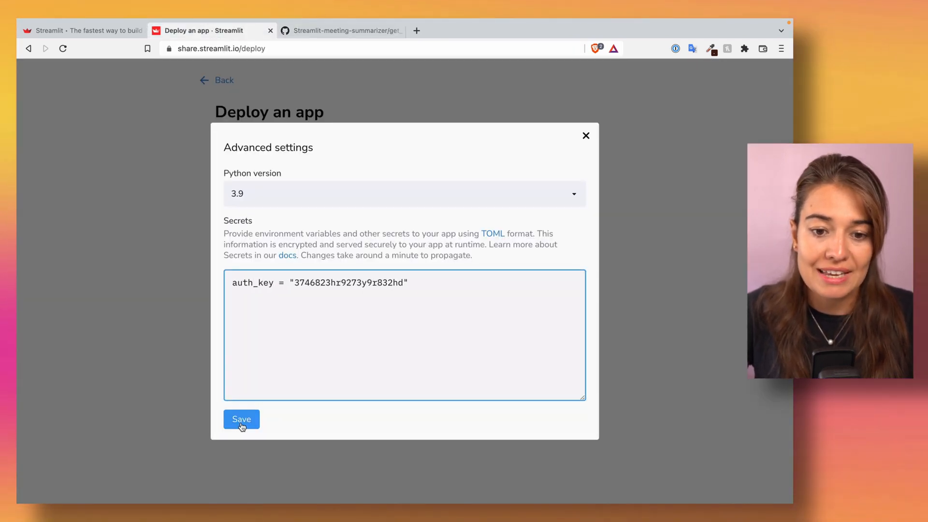
left_click(241, 419)
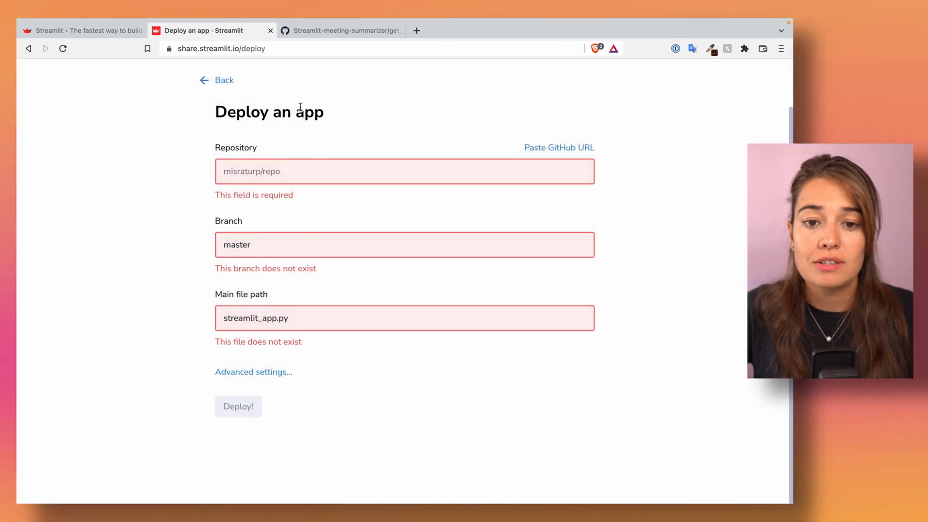
mouse_move(351, 30)
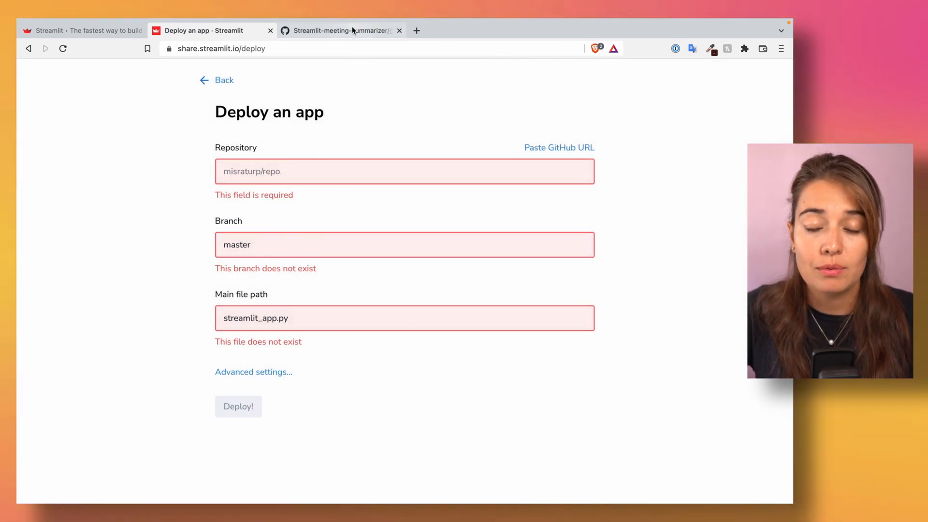
Switch to the GitHub tab showing get_results.py reading the auth_token secret.
left_click(339, 30)
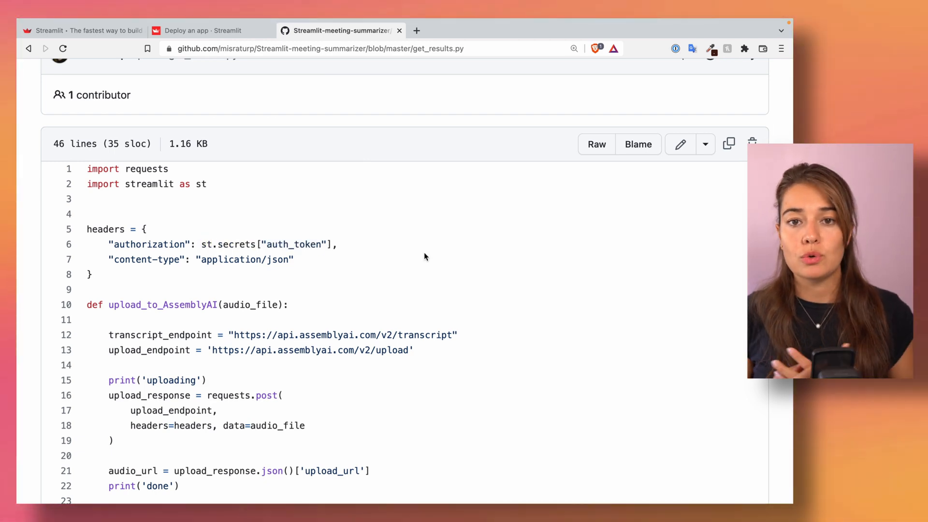
mouse_move(312, 249)
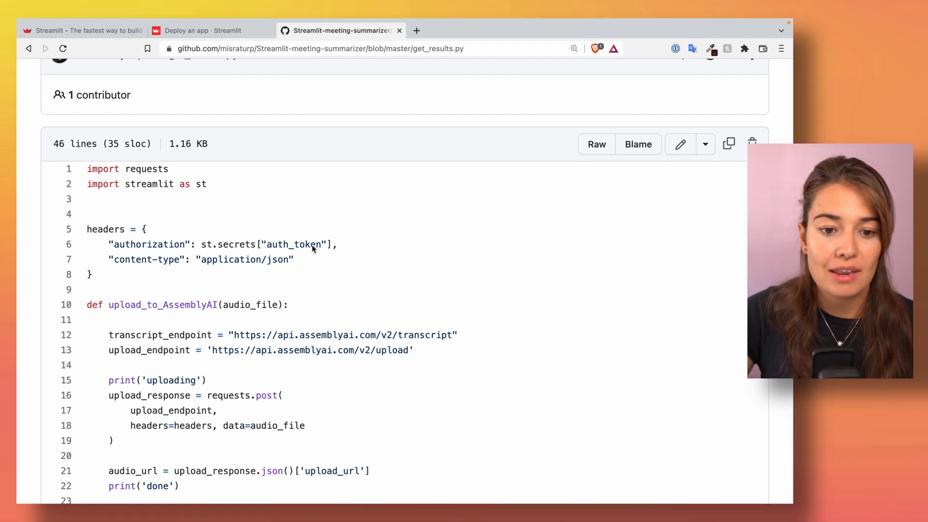
mouse_move(349, 248)
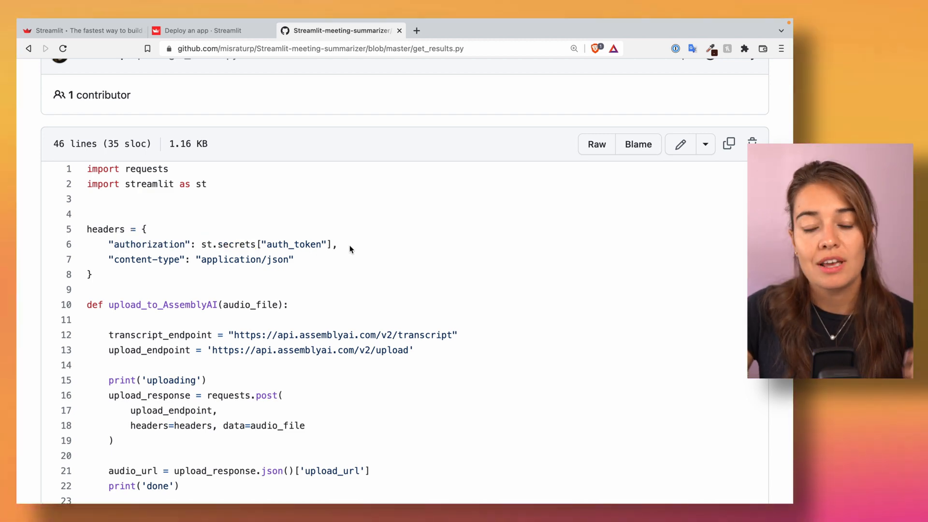